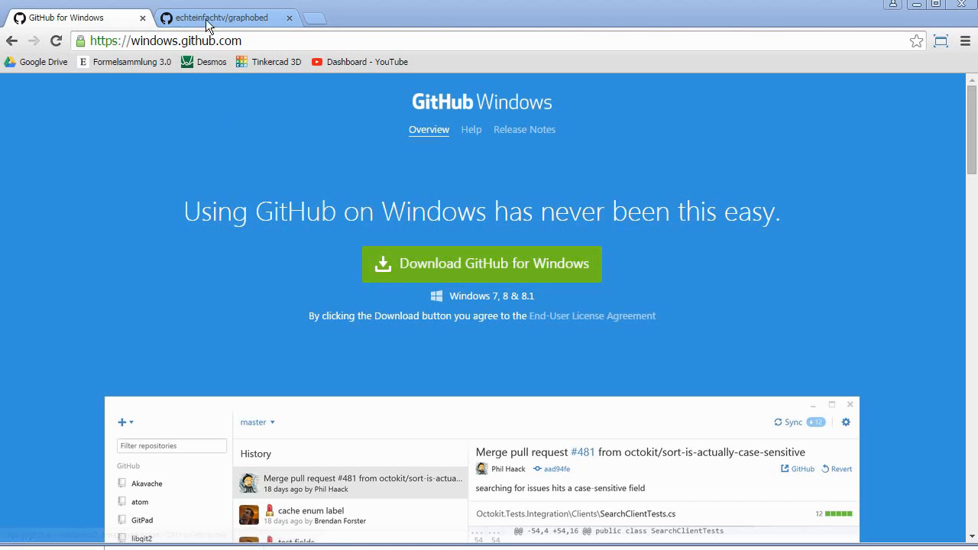
Step: Fork echteinfachtv/graphobed into your account and request a desktop clone, dismissing the launch prompt
left_click(222, 17)
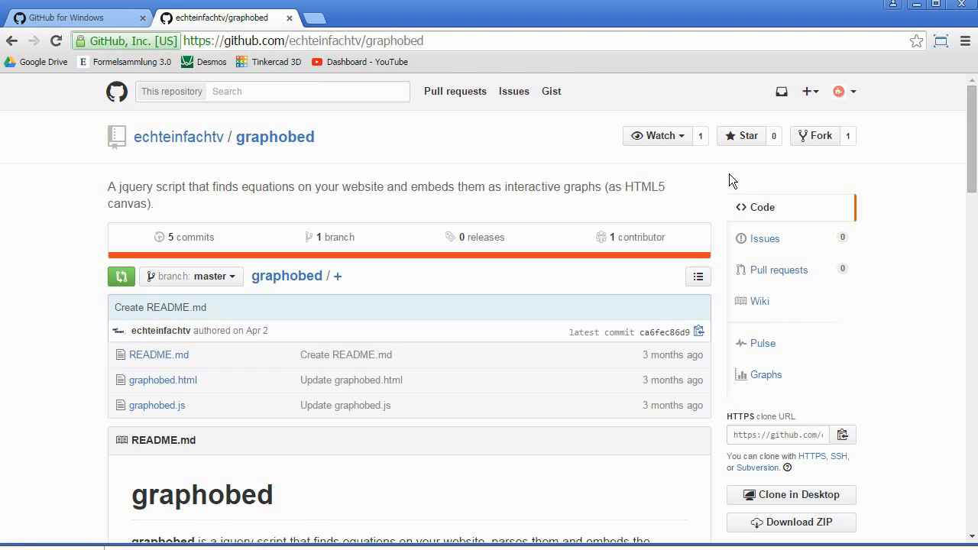
left_click(815, 134)
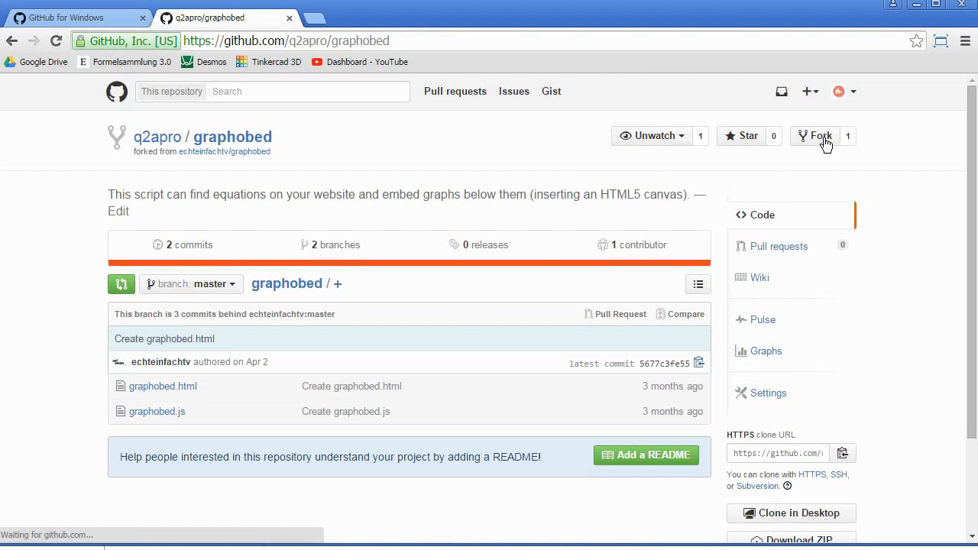
mouse_move(158, 138)
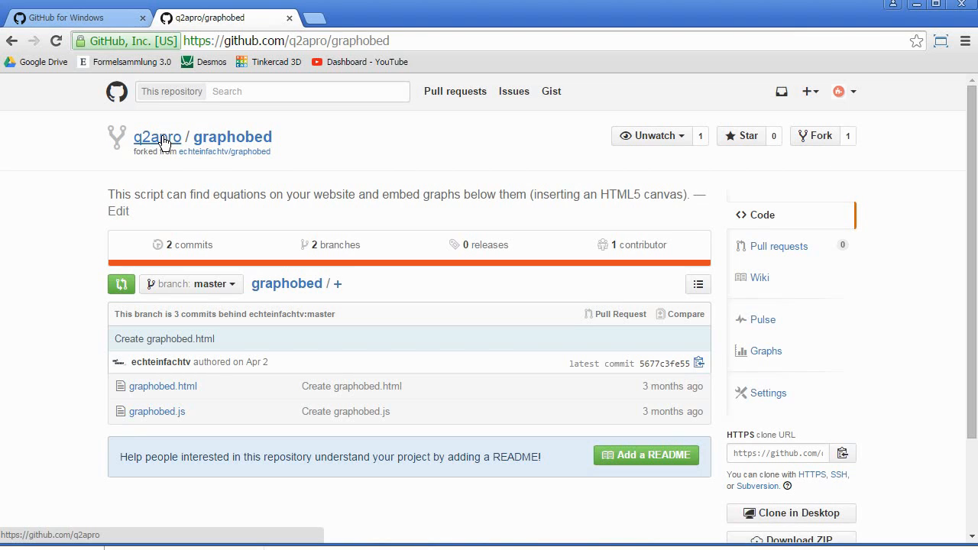
mouse_move(119, 147)
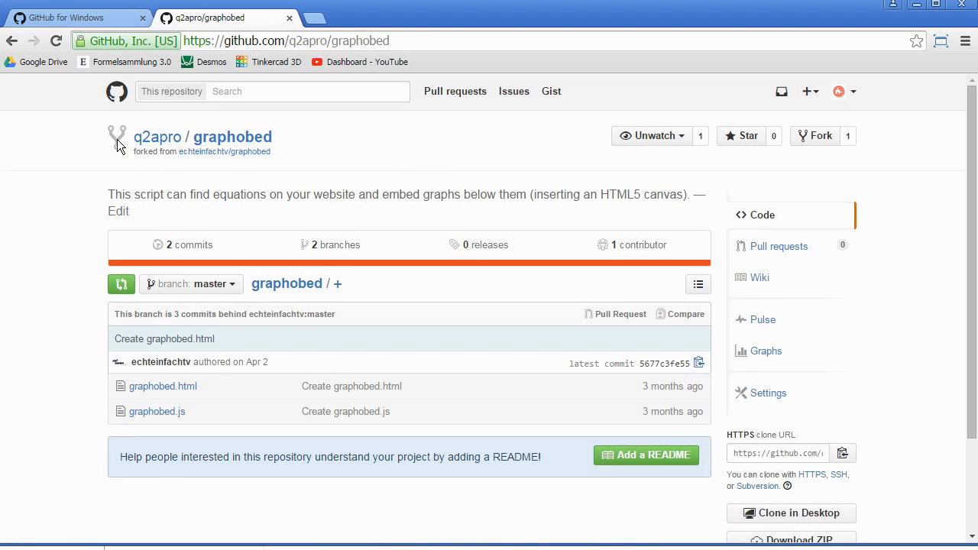
mouse_move(197, 314)
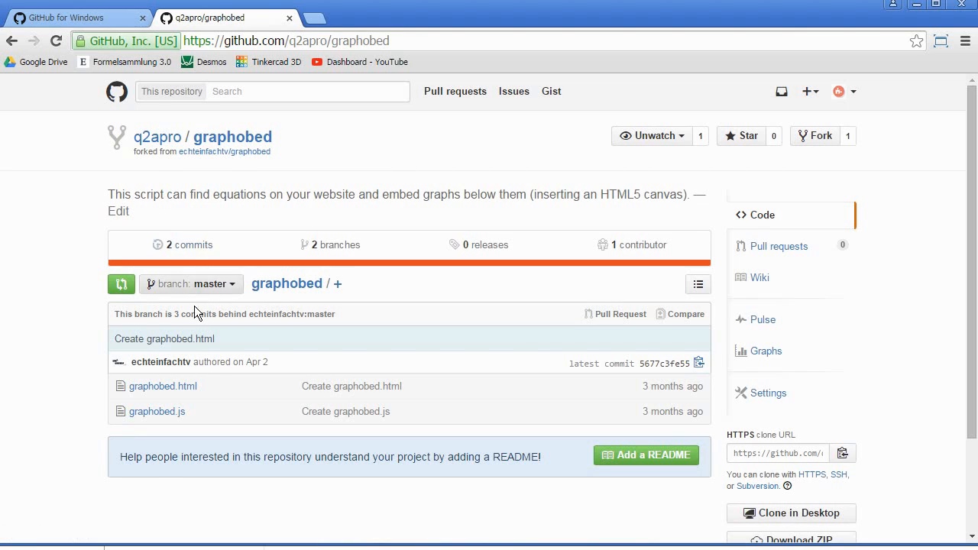
mouse_move(191, 419)
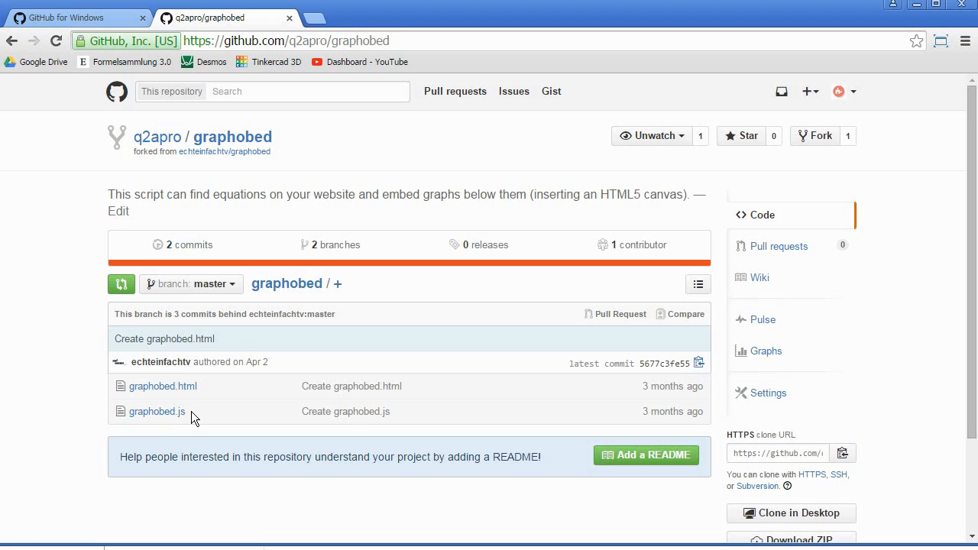
mouse_move(263, 410)
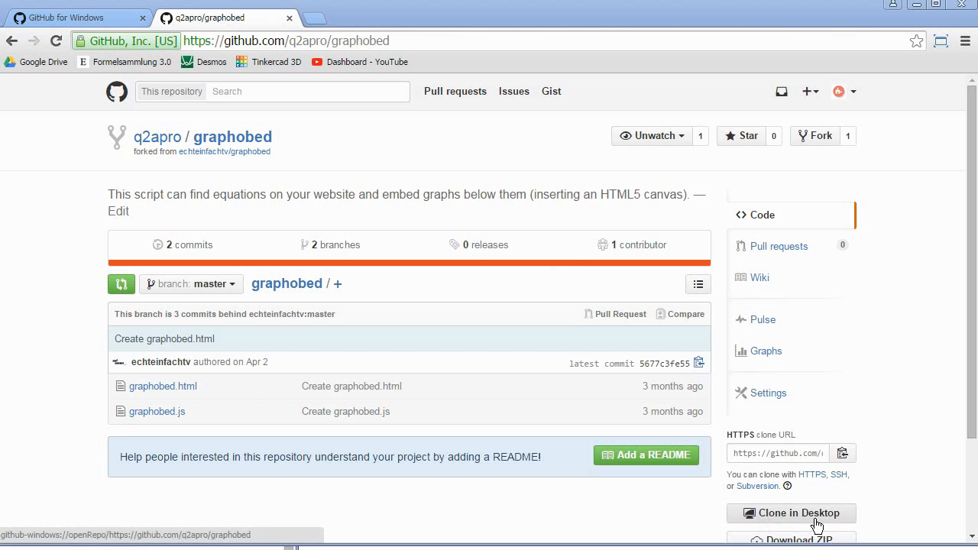
left_click(792, 513)
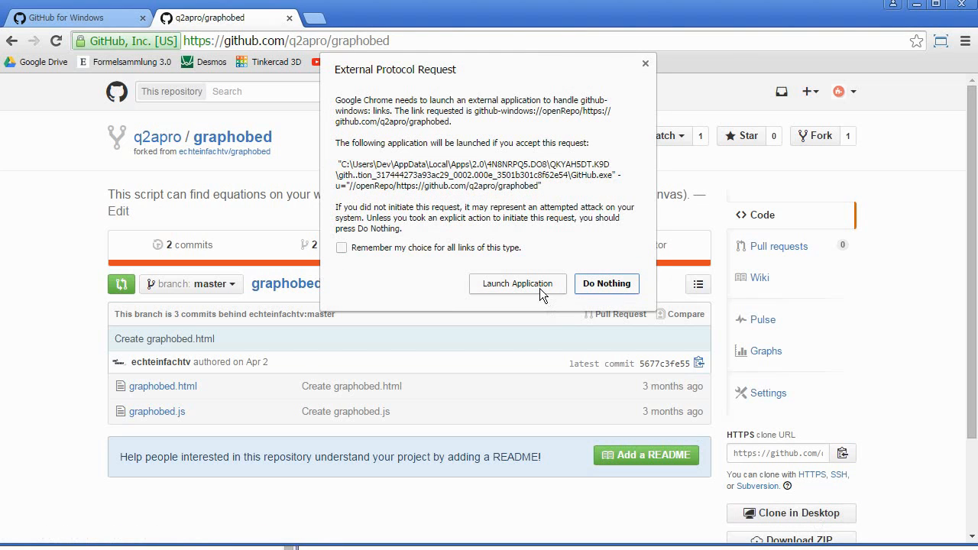
mouse_move(607, 283)
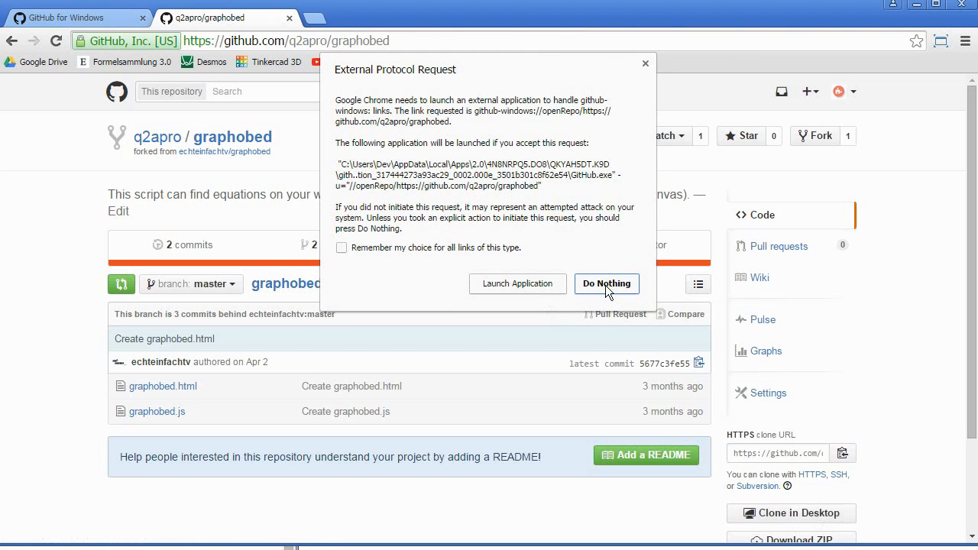
left_click(605, 283)
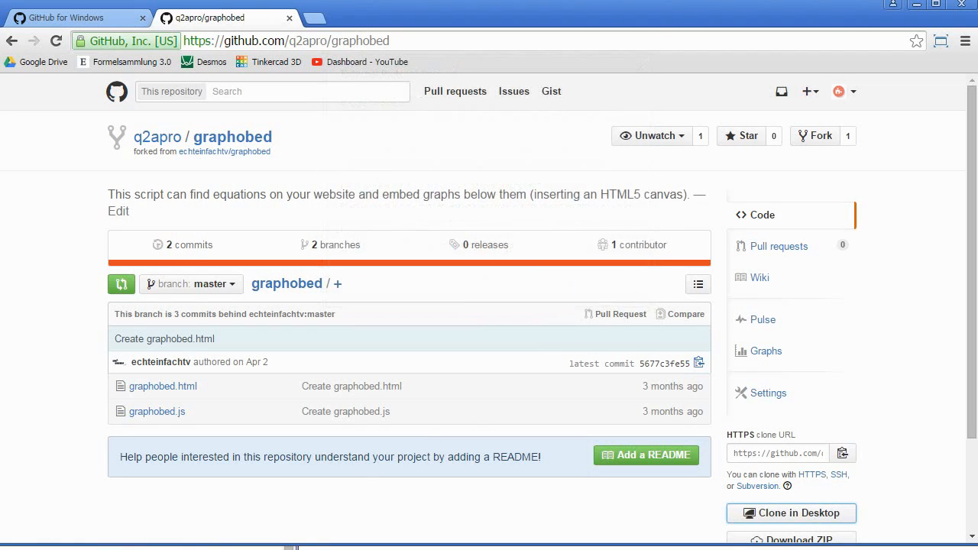
Step: Clone the q2apro graphobed fork into the default local GitHub folder
left_click(792, 513)
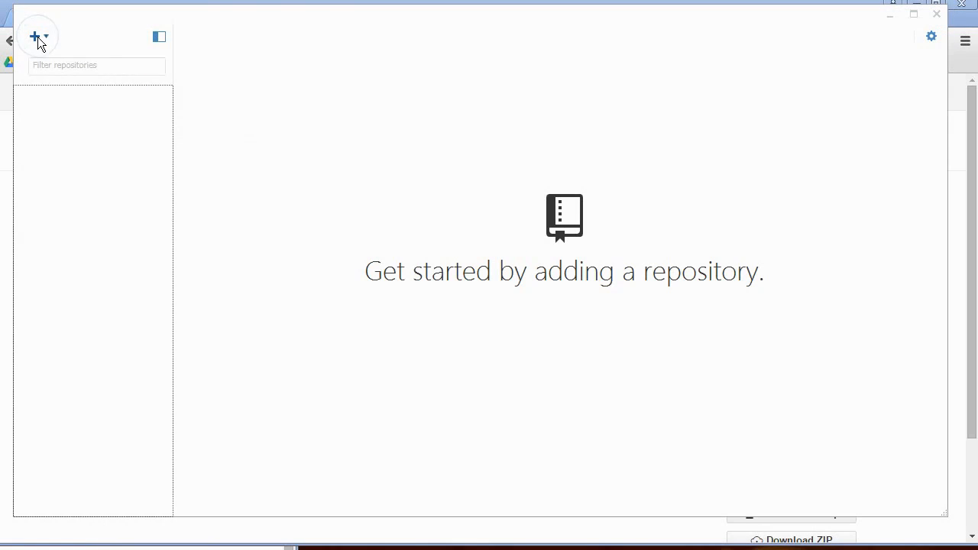
left_click(34, 36)
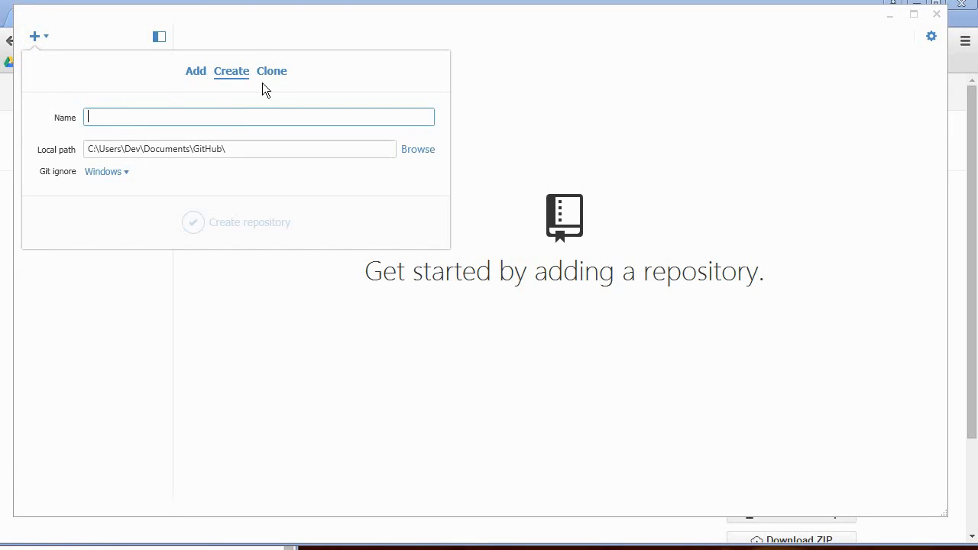
left_click(272, 70)
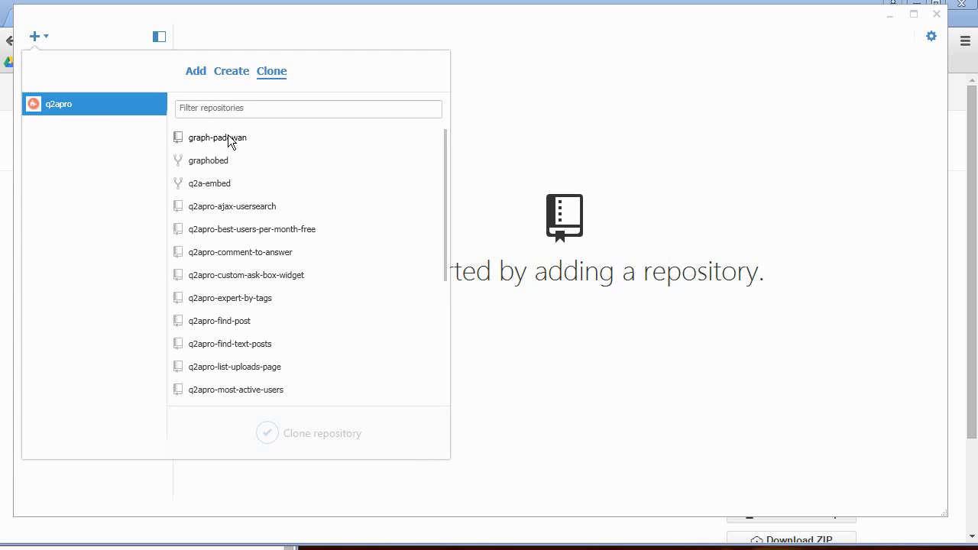
mouse_move(208, 167)
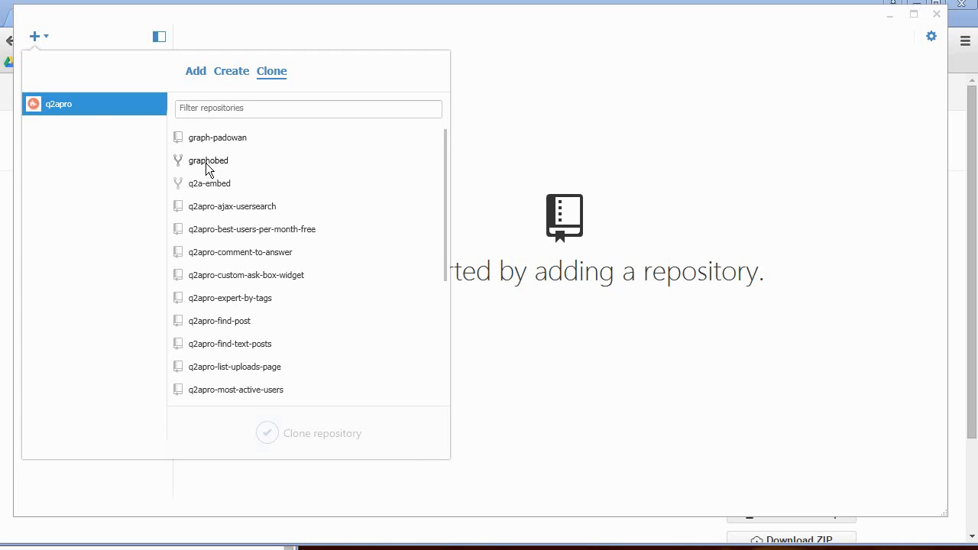
left_click(208, 161)
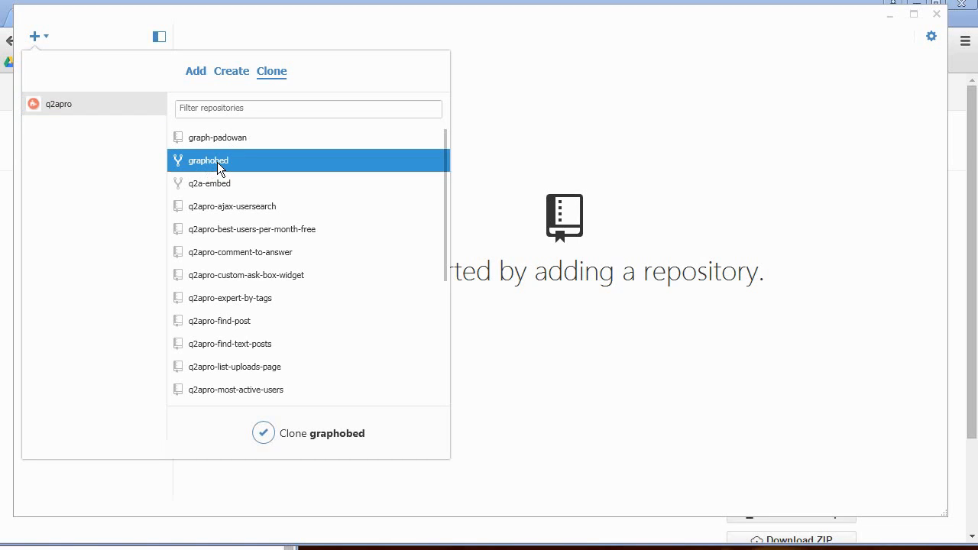
left_click(321, 434)
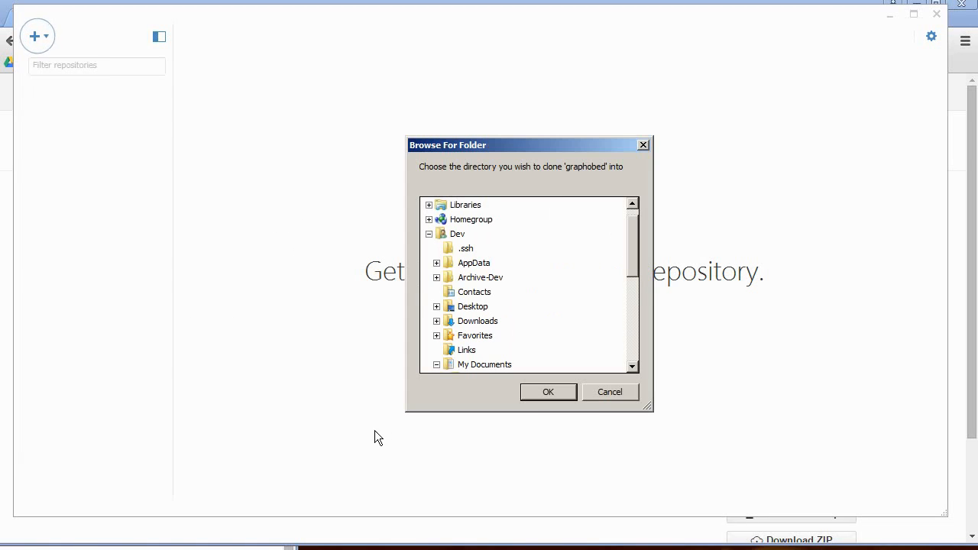
left_click(547, 392)
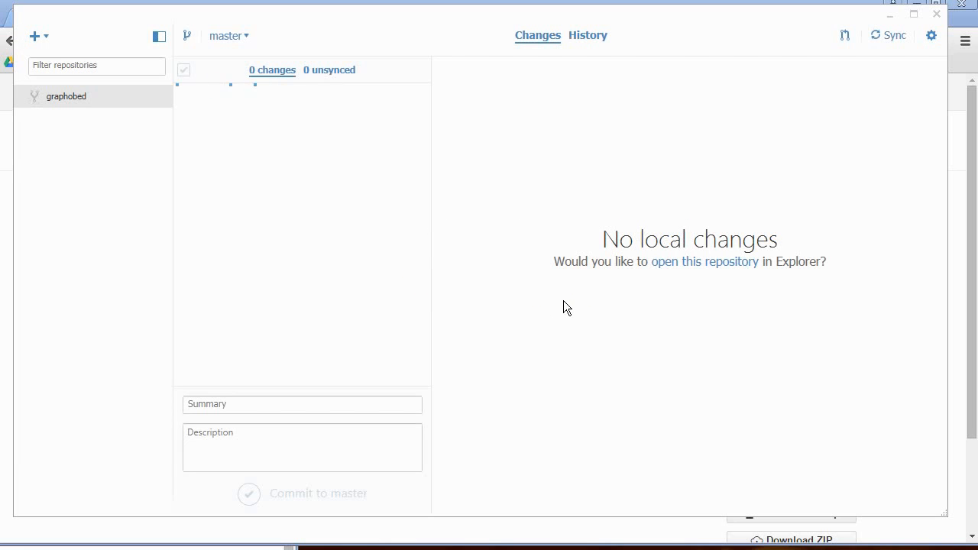
mouse_move(685, 273)
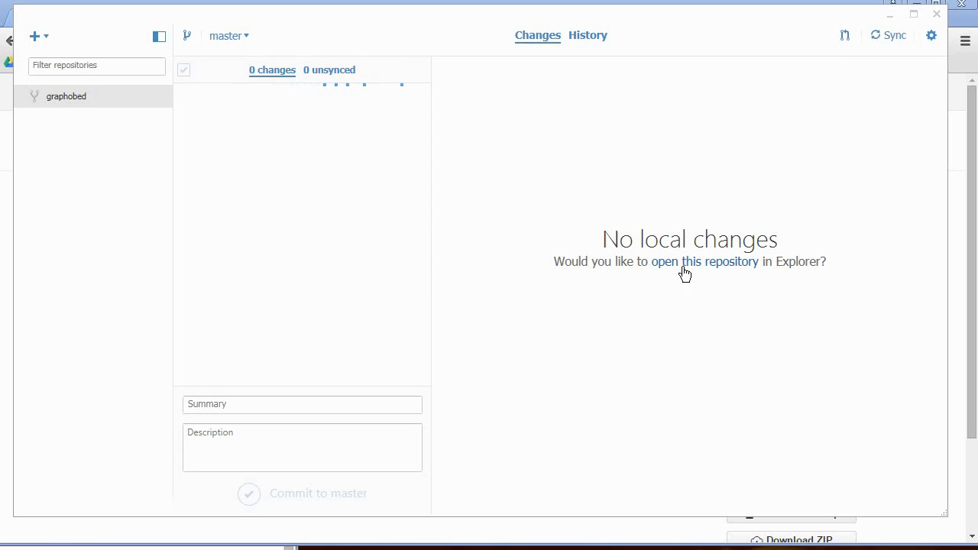
Step: Open the local graphobed folder in Explorer and launch graphobed.js in Notepad++
left_click(703, 261)
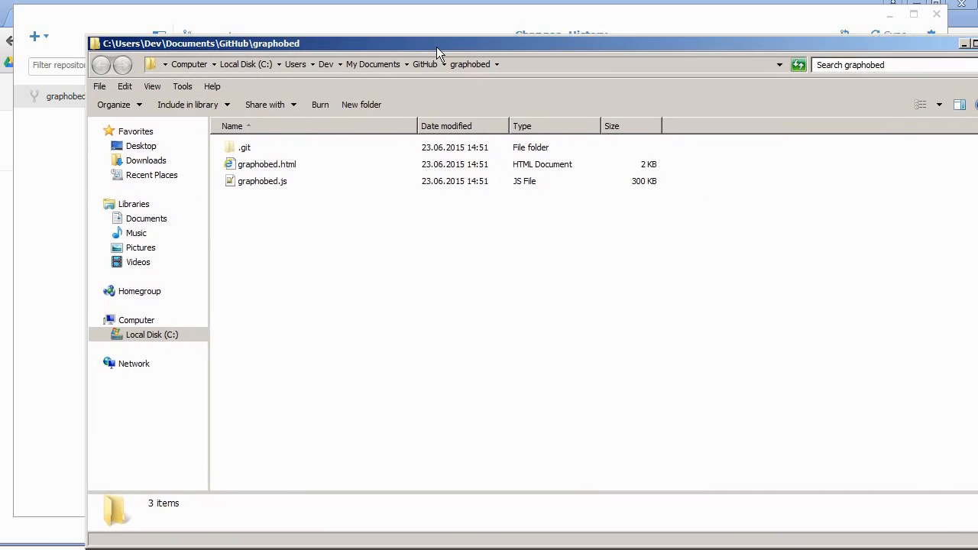
left_click(263, 180)
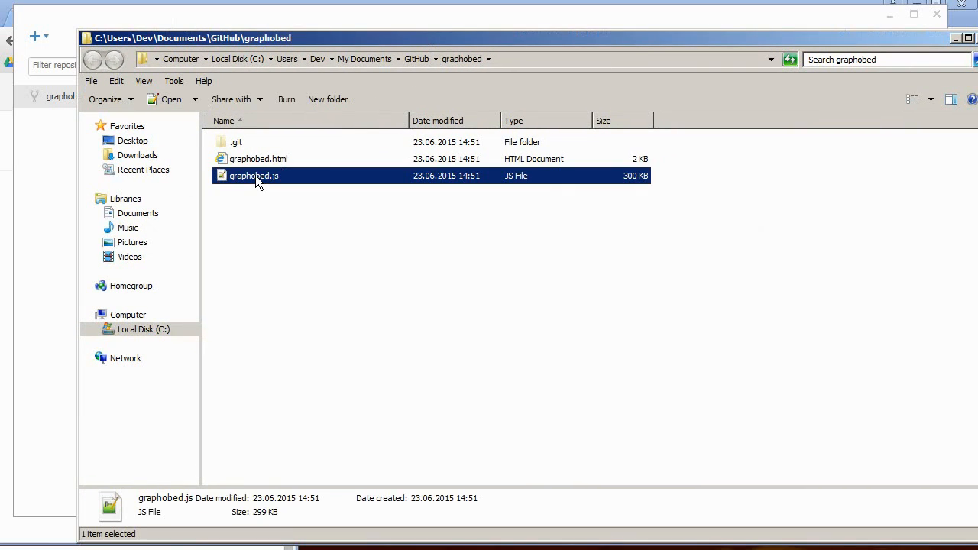
double_click(254, 175)
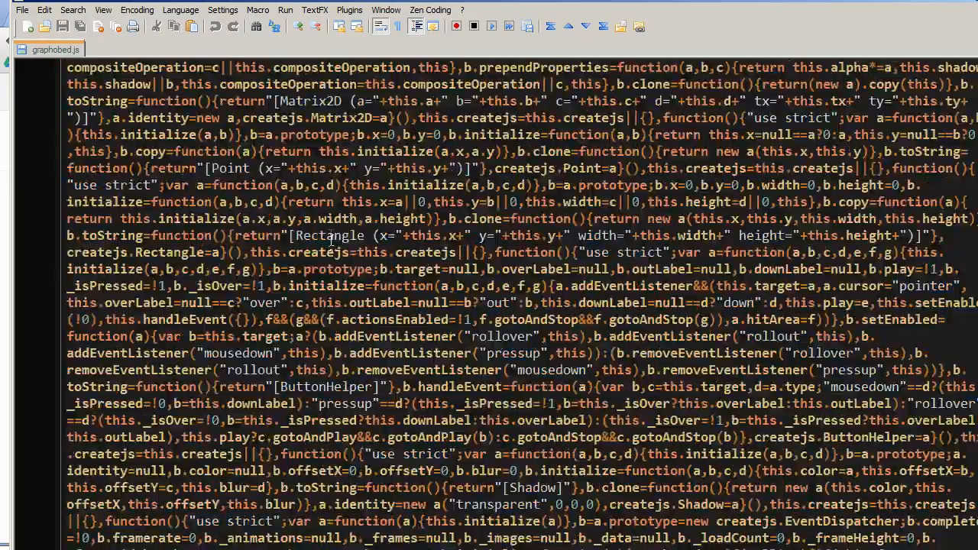
left_click(53, 49)
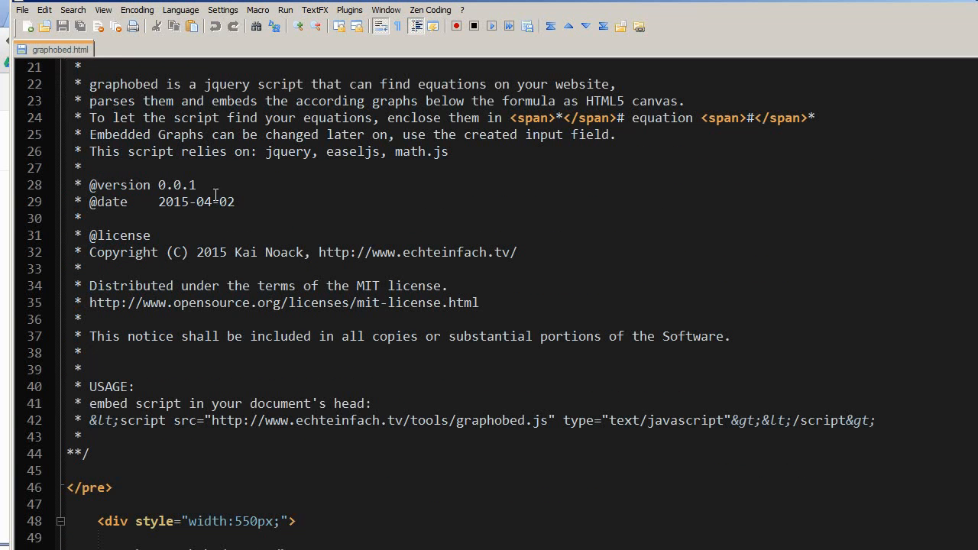
type(".2")
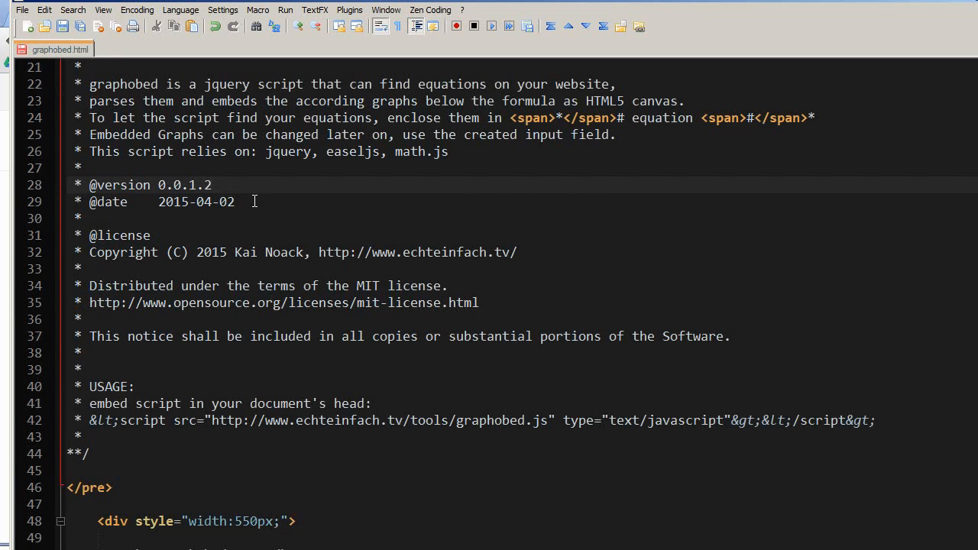
type("06")
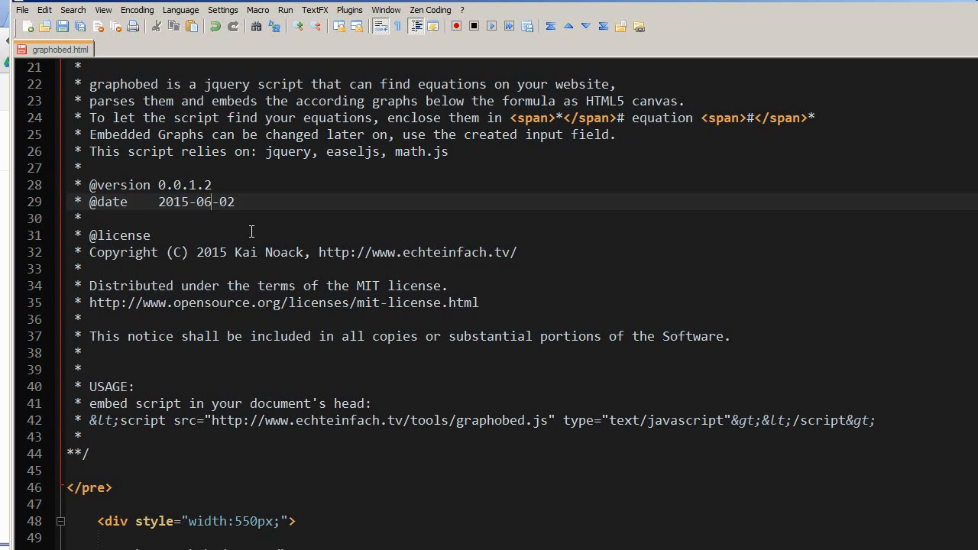
scroll("down", 3)
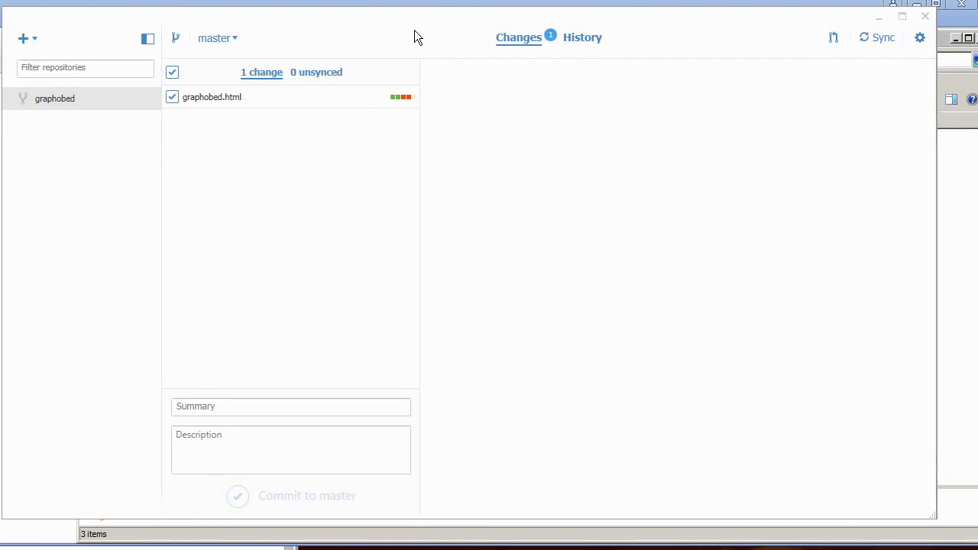
Step: Review the graphobed.html diff and commit it to master as 'Changed two lines' / 'updated version'
left_click(211, 94)
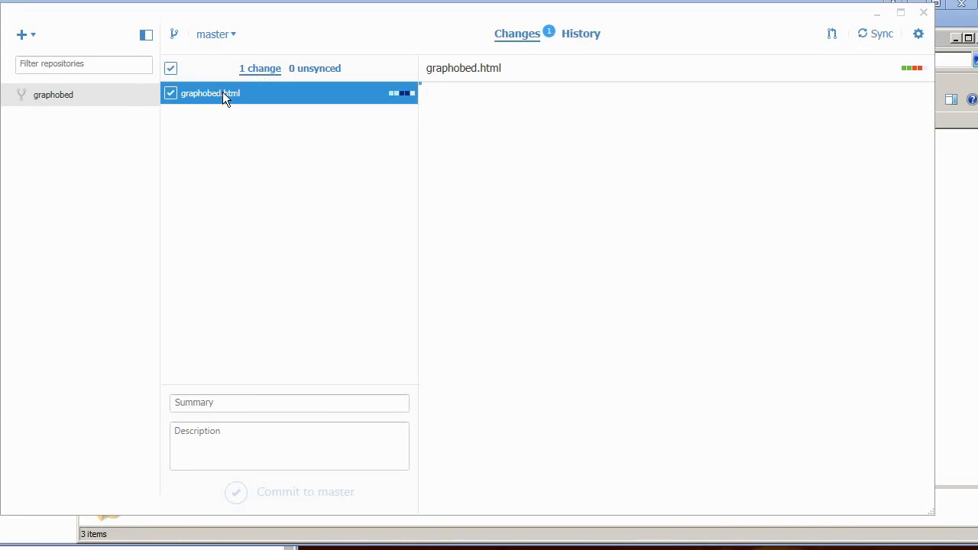
left_click(211, 93)
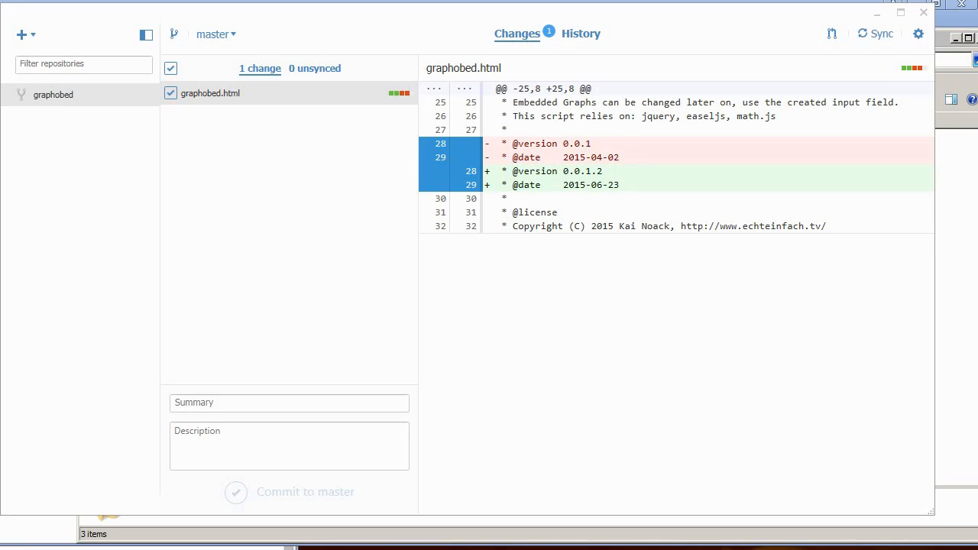
left_click(289, 403)
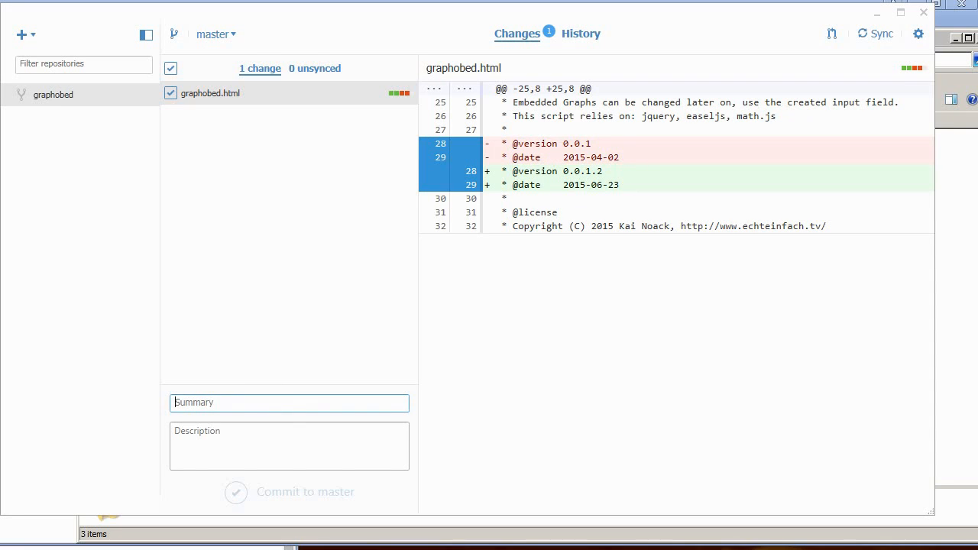
type("Changed two li")
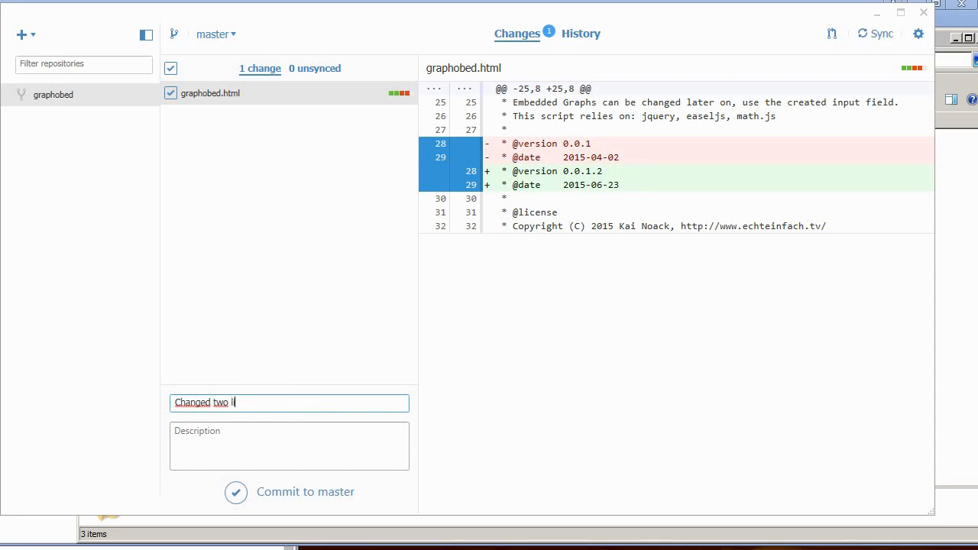
type("nes")
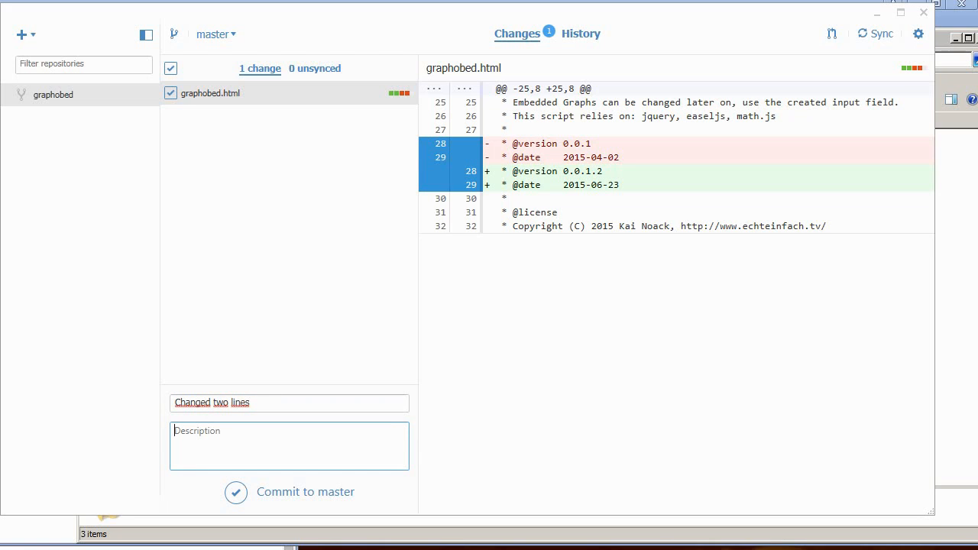
type("updated")
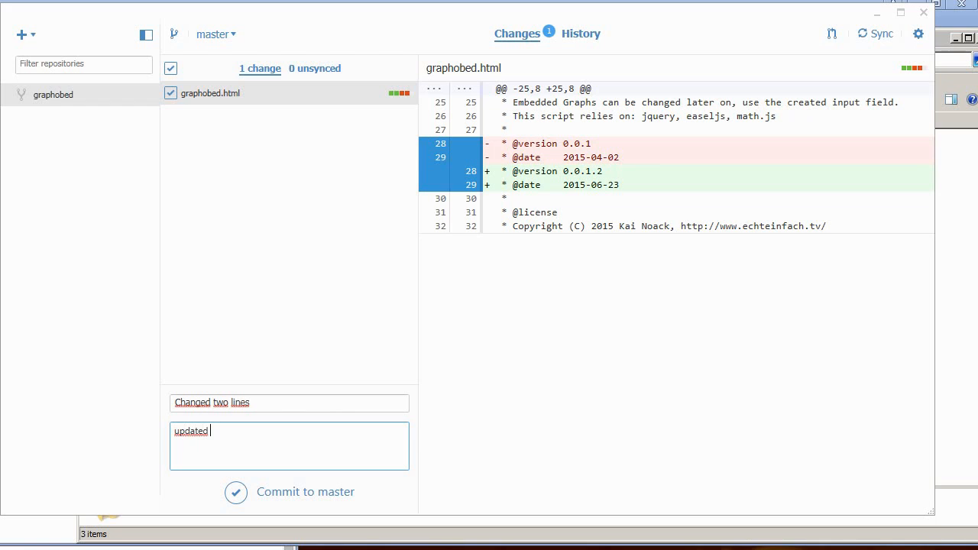
type("version")
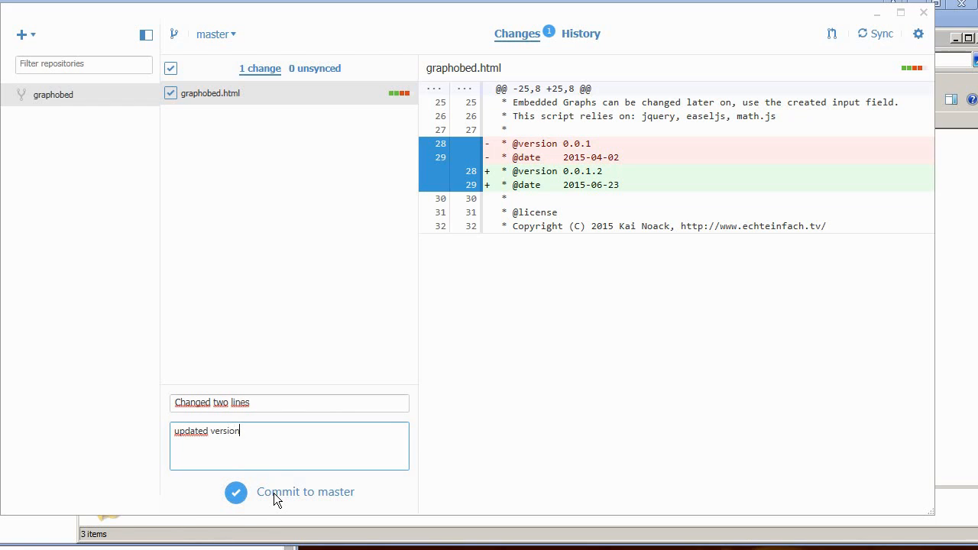
left_click(304, 492)
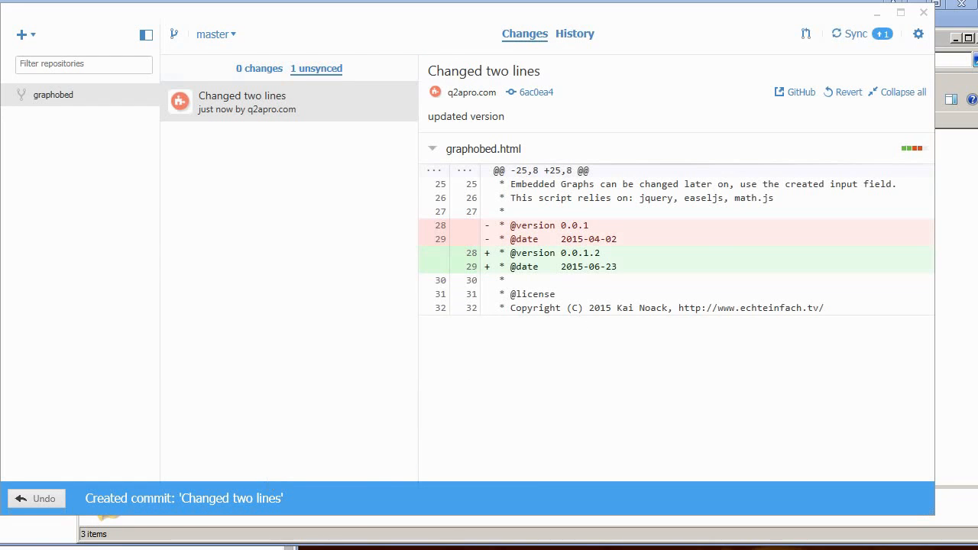
mouse_move(855, 33)
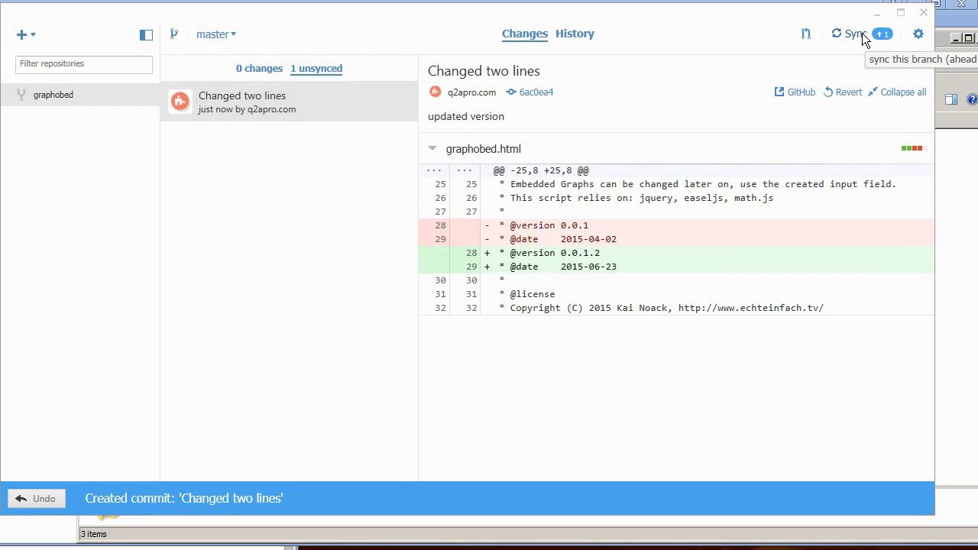
mouse_move(532, 165)
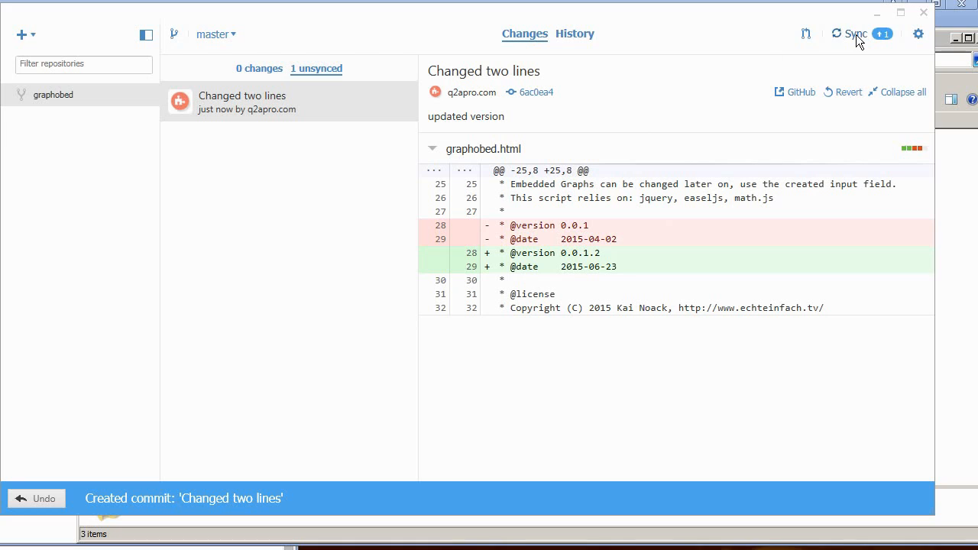
Step: Sync the commit to the online fork and view it on the GitHub website
left_click(854, 33)
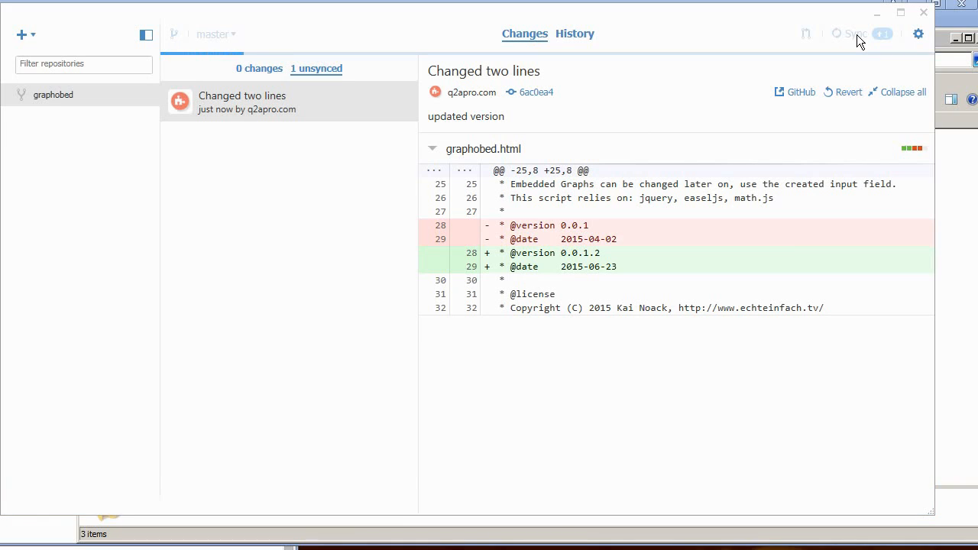
mouse_move(682, 71)
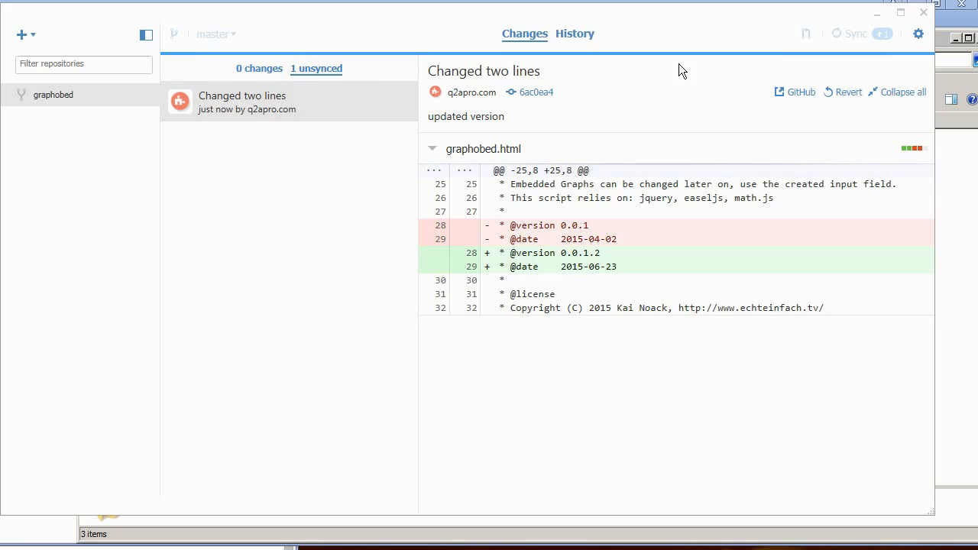
mouse_move(809, 69)
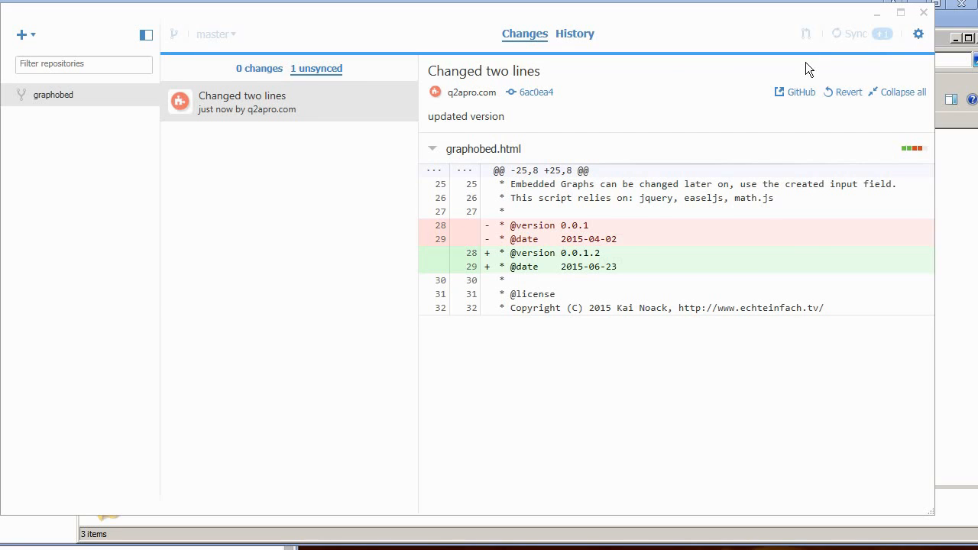
left_click(855, 33)
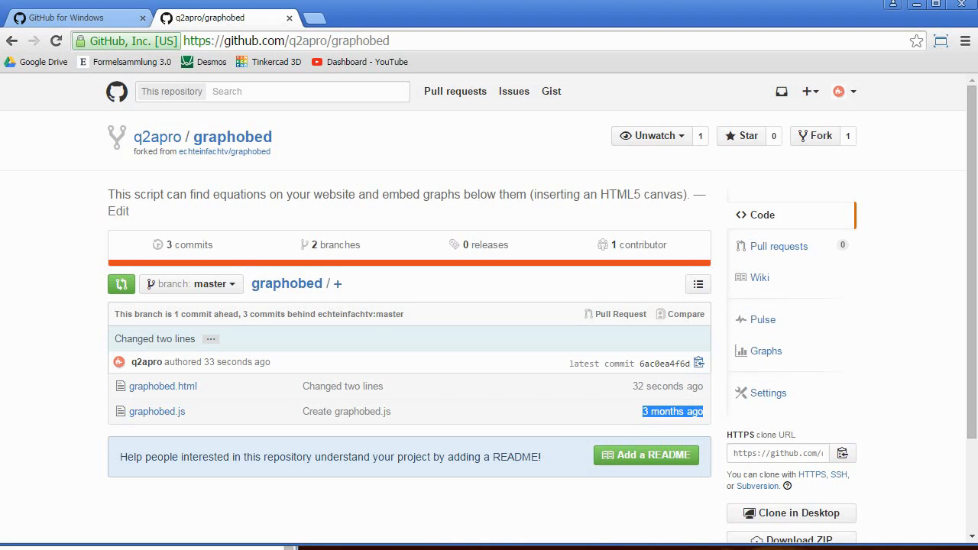
mouse_move(489, 300)
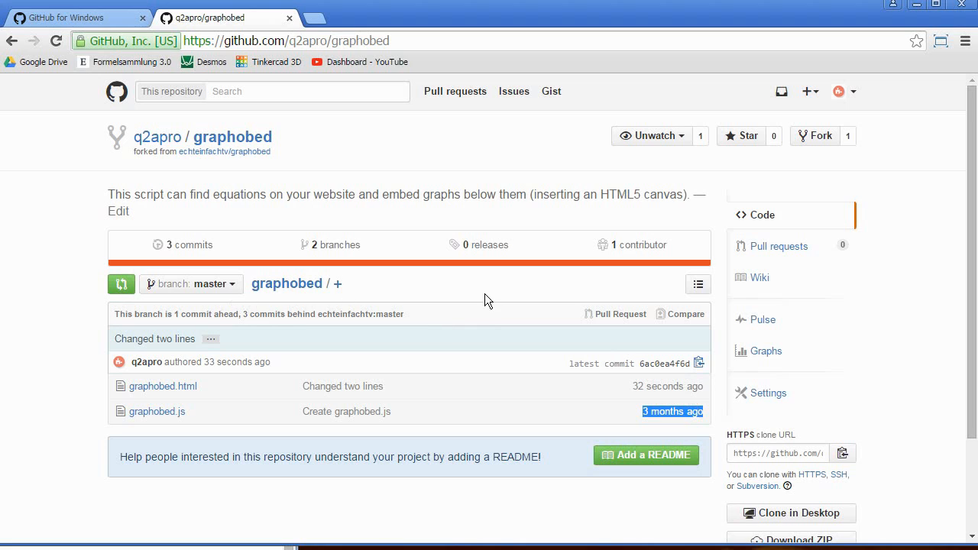
mouse_move(121, 283)
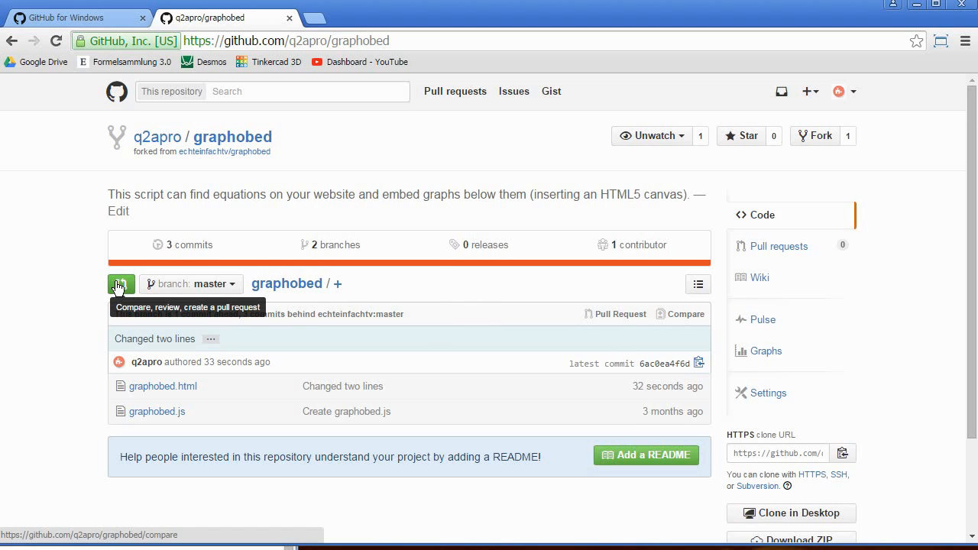
Step: Start the compare view between the fork's master and the original graphobed repository
left_click(121, 283)
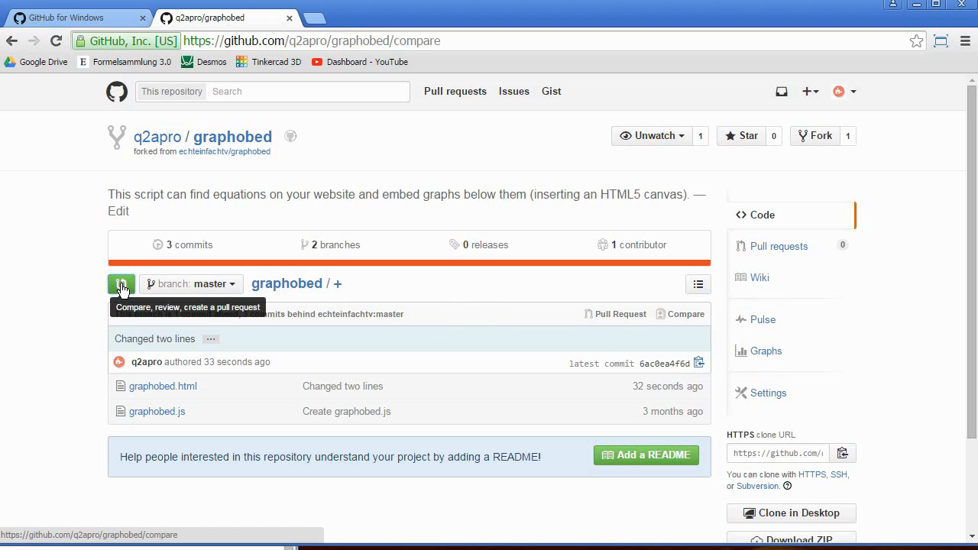
Step: Review the diff and submit pull request 'Changed two lines' to echteinfachtv's master
left_click(122, 283)
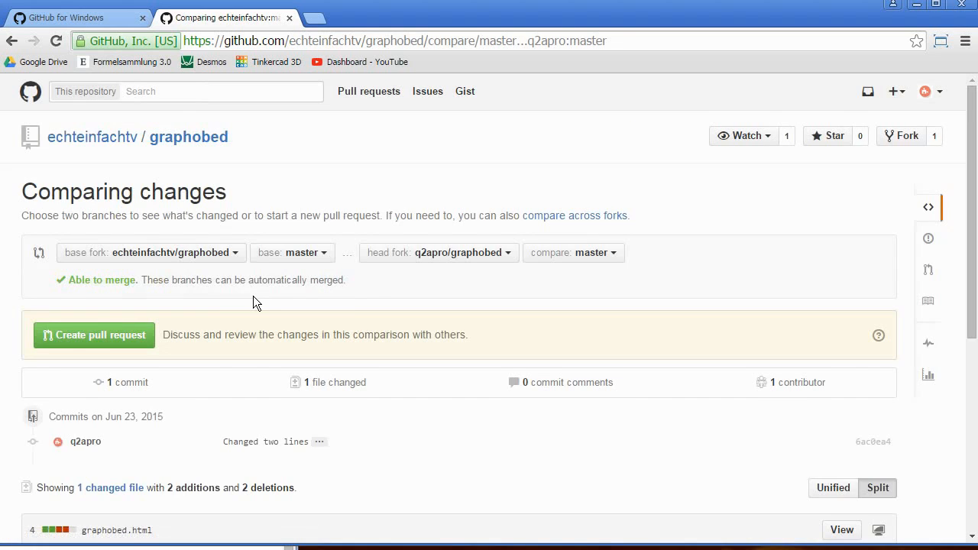
scroll("down", 3)
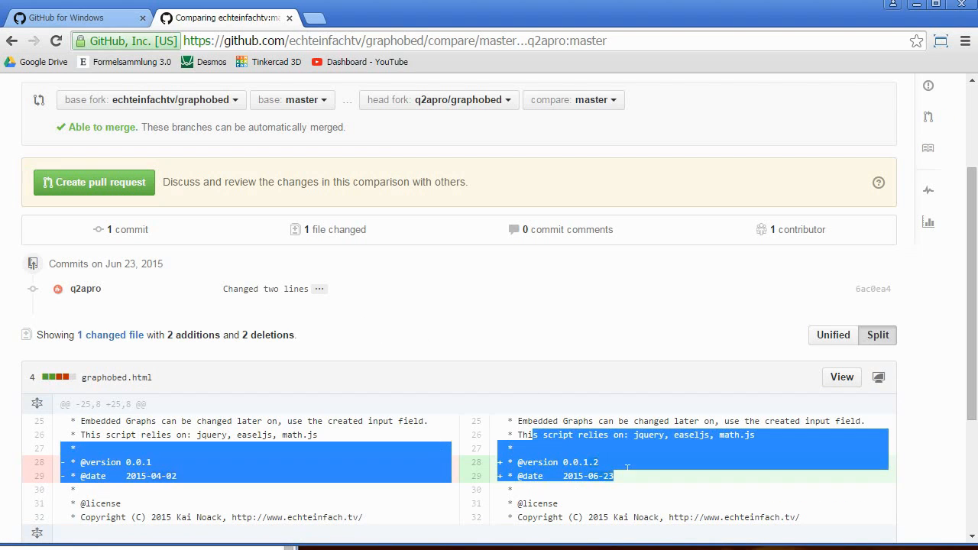
scroll("down", 3)
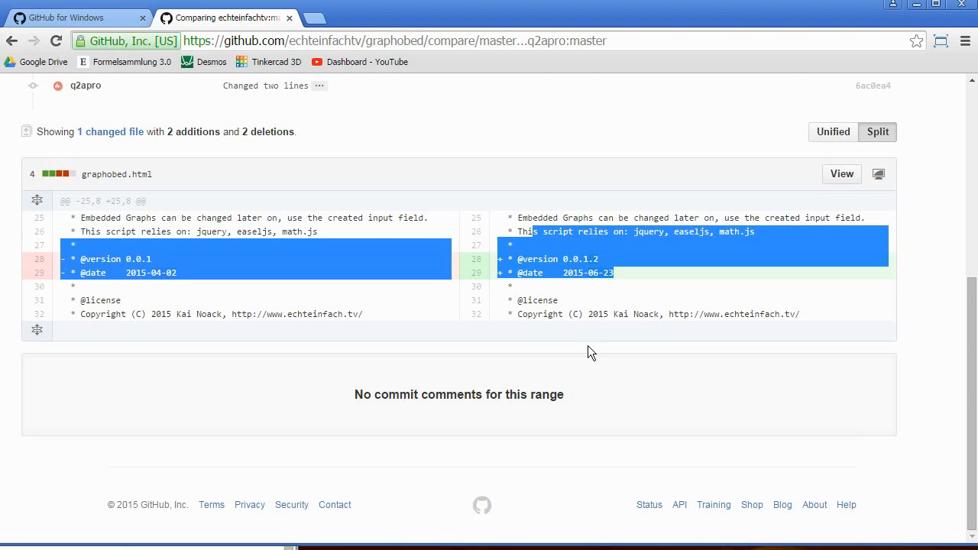
scroll("up", 3)
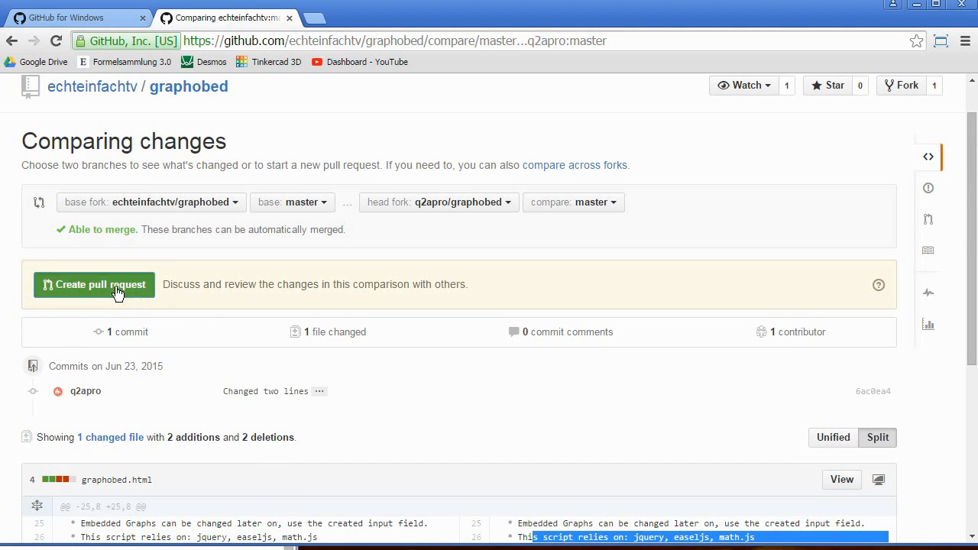
left_click(93, 285)
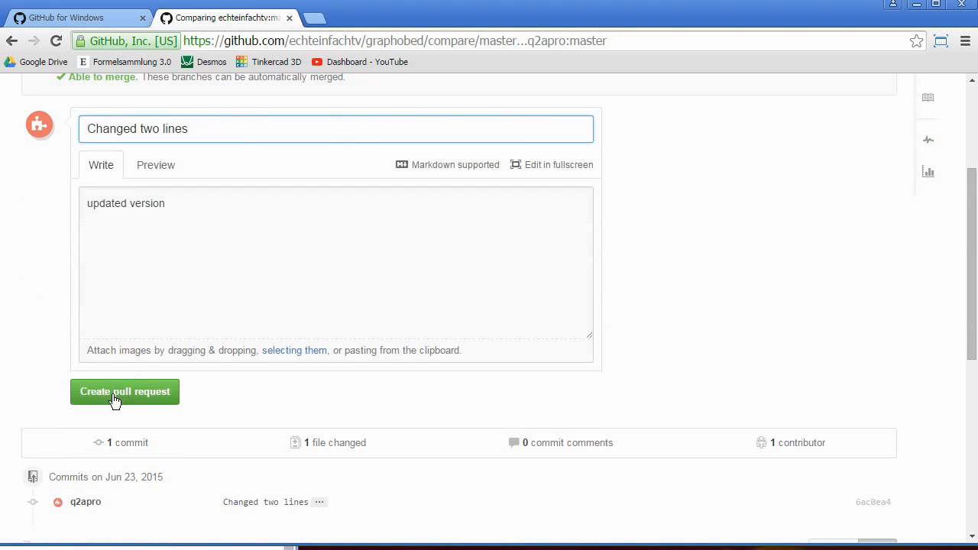
left_click(126, 391)
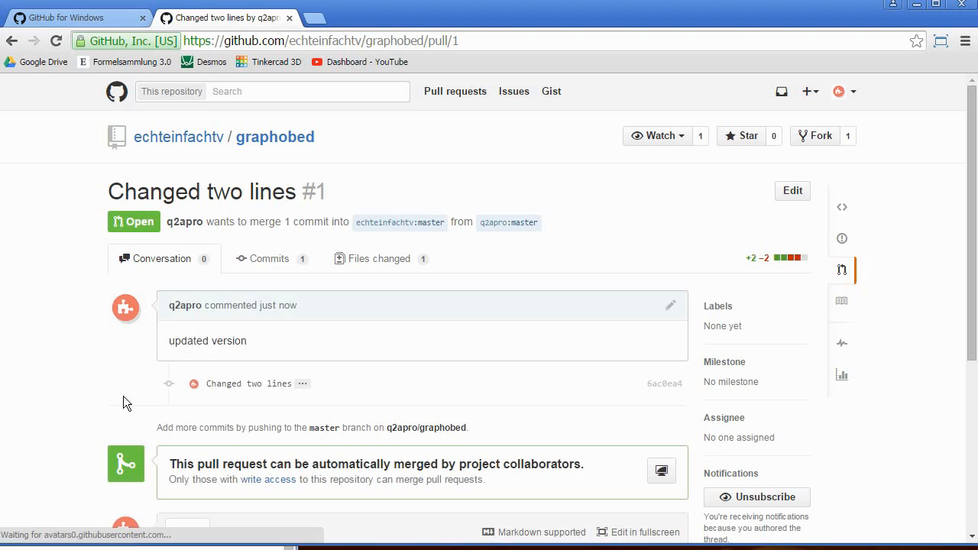
mouse_move(231, 158)
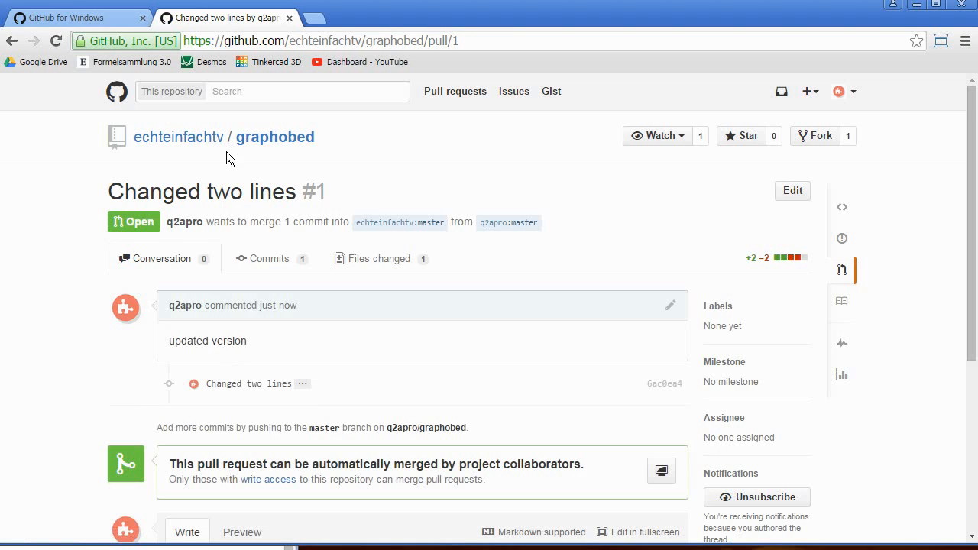
mouse_move(178, 138)
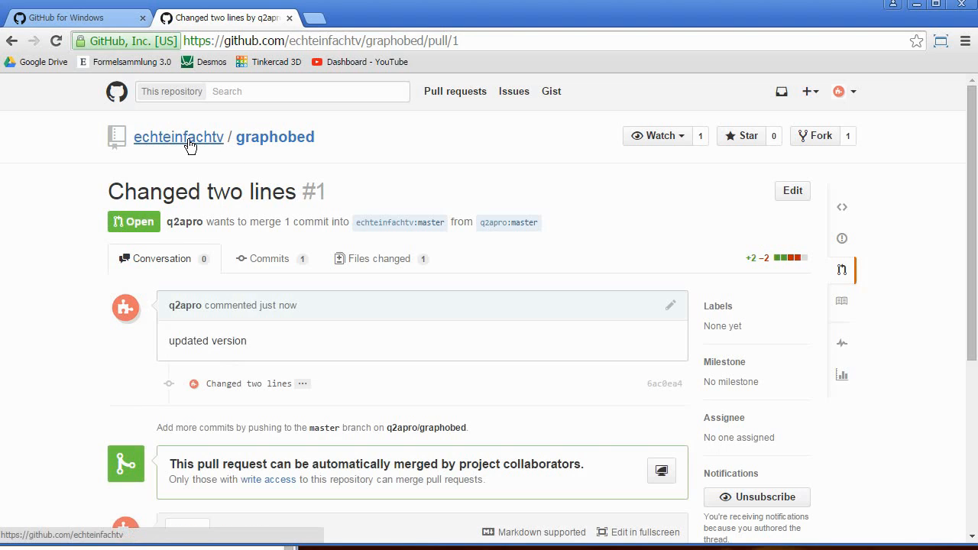
Step: Go to echteinfachtv/graphobed and list its open pull requests
left_click(275, 138)
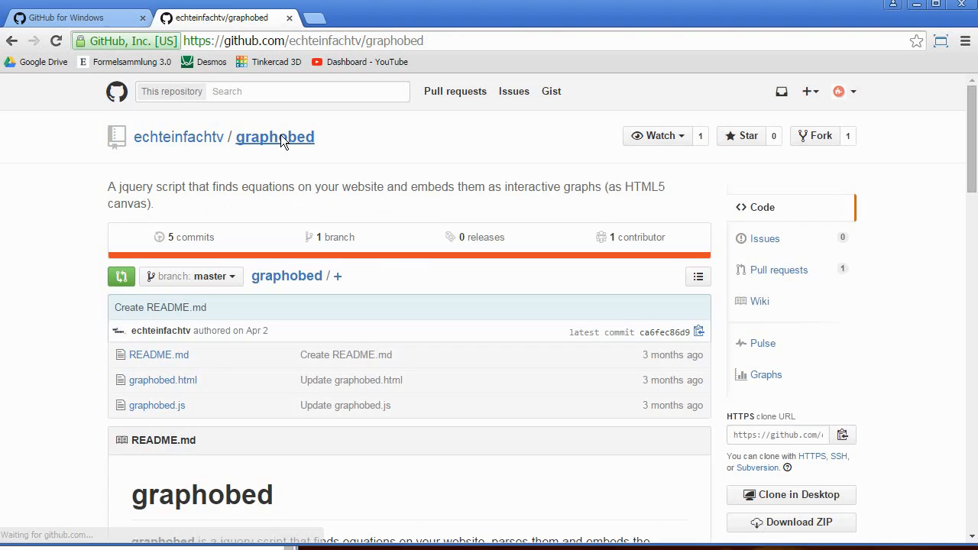
mouse_move(778, 269)
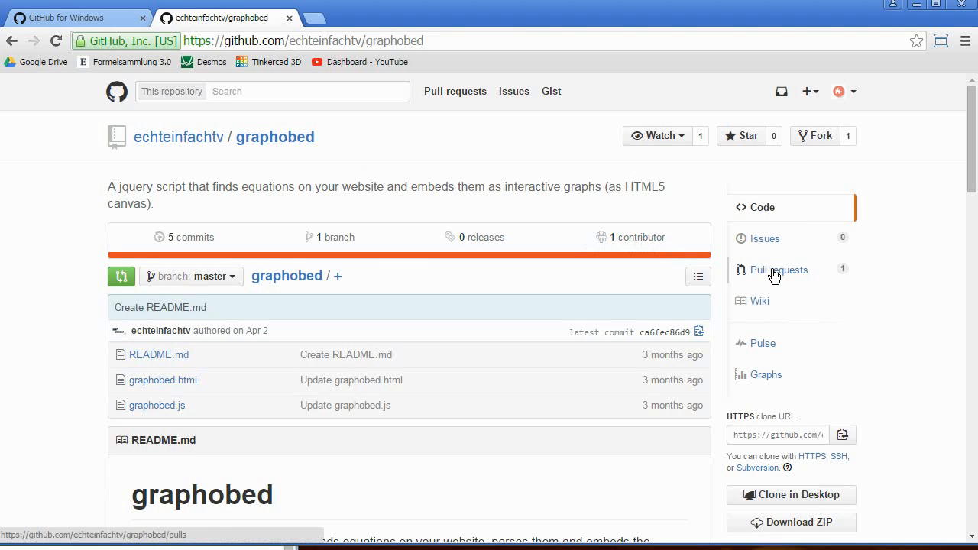
mouse_move(177, 137)
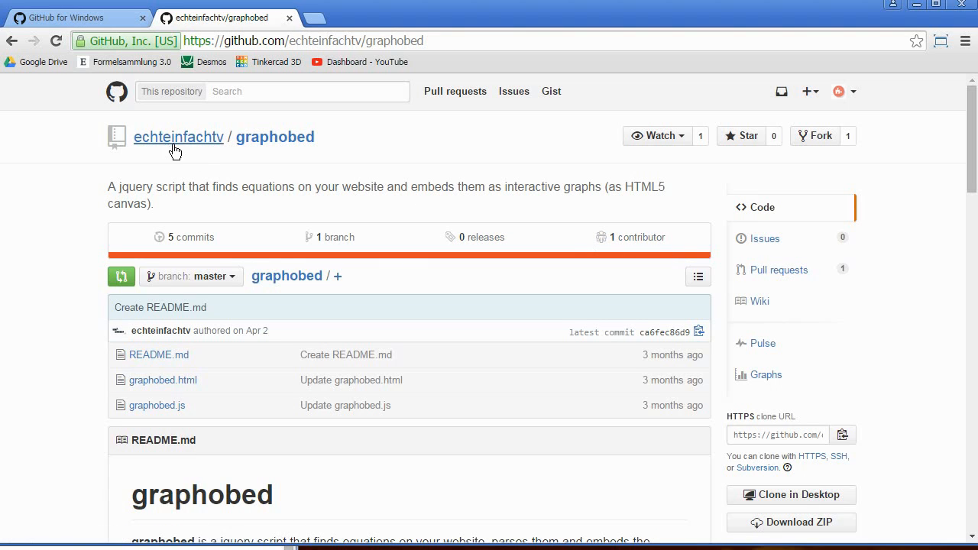
mouse_move(275, 137)
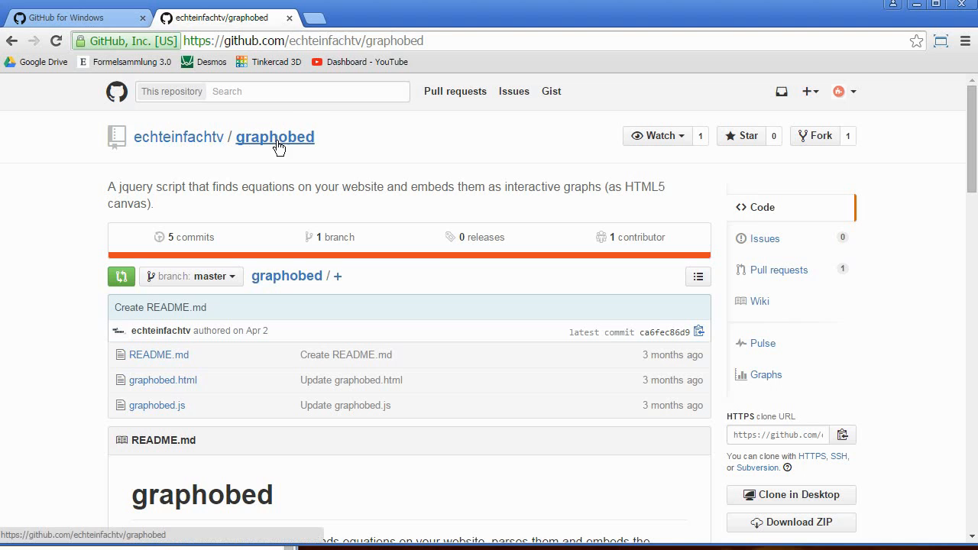
left_click(779, 269)
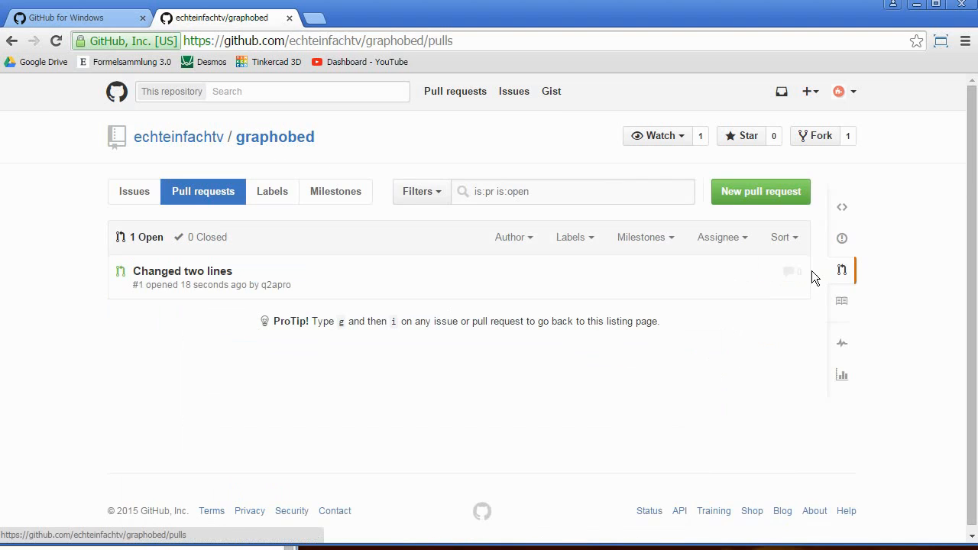
mouse_move(182, 272)
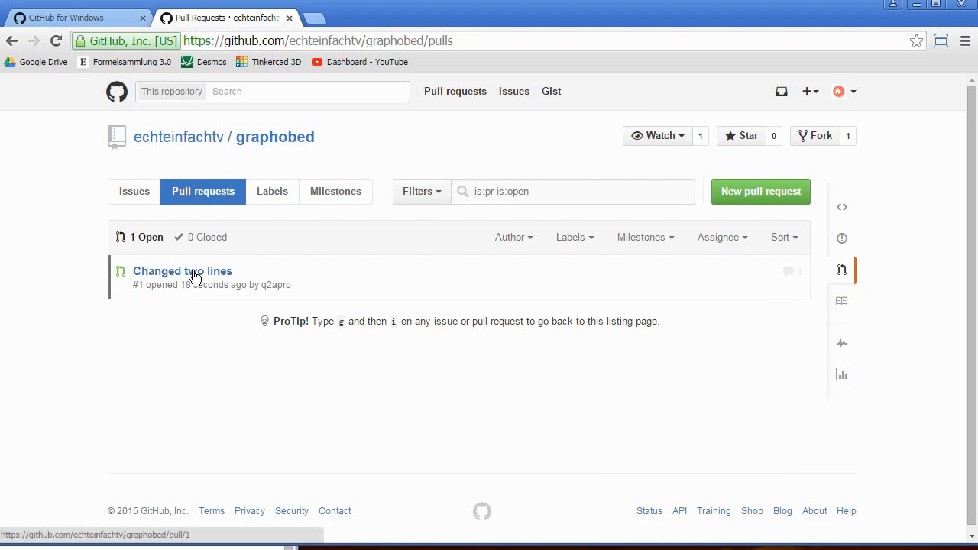
Step: Open pull request #1 'Changed two lines' and look through its conversation page
left_click(184, 272)
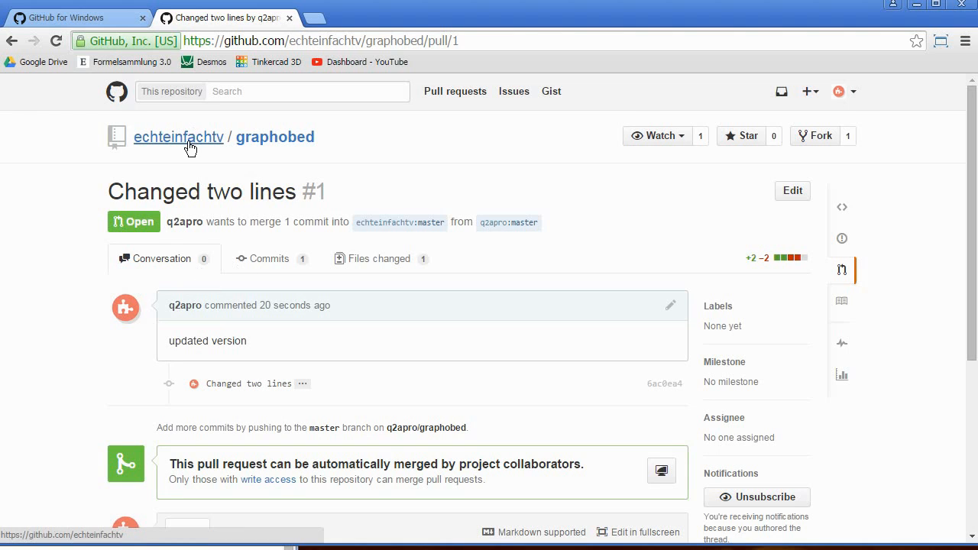
scroll("down", 3)
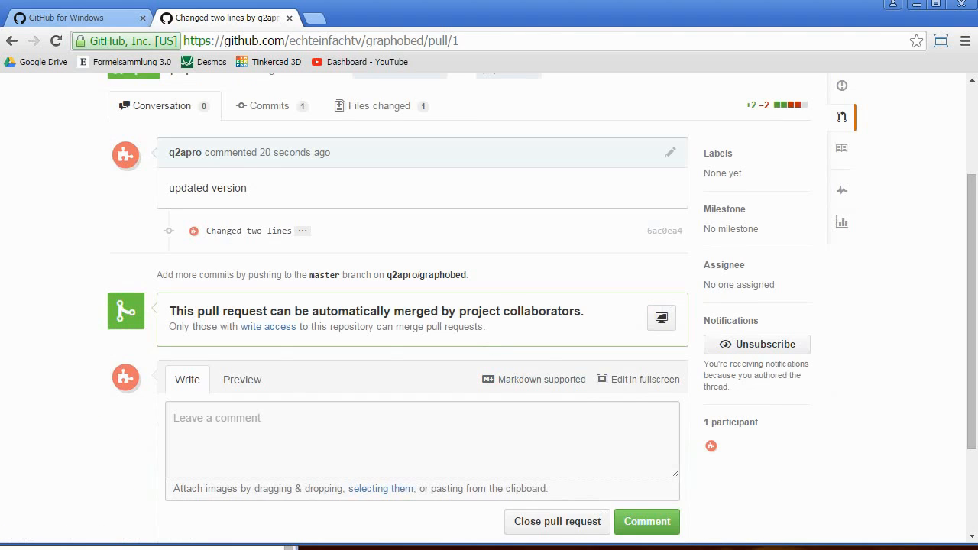
scroll("up", 3)
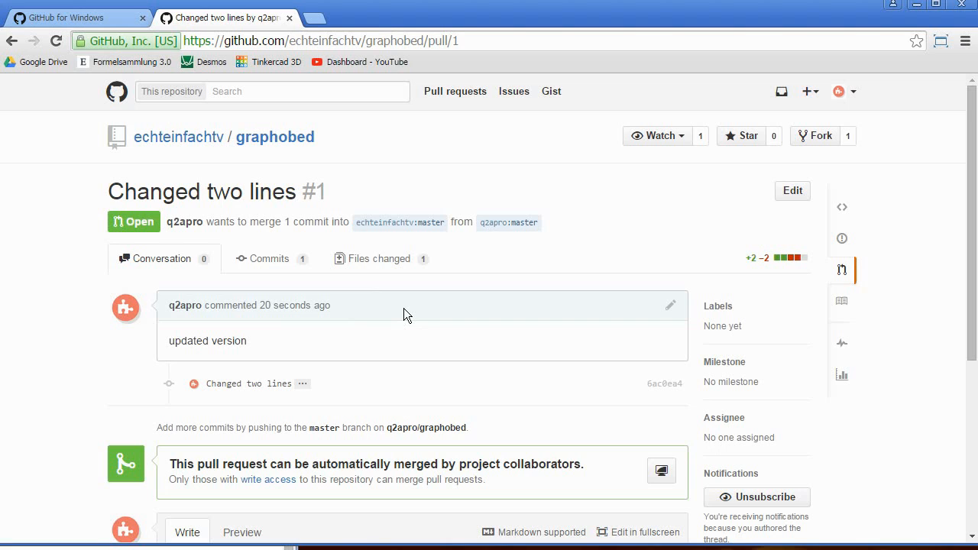
mouse_move(925, 417)
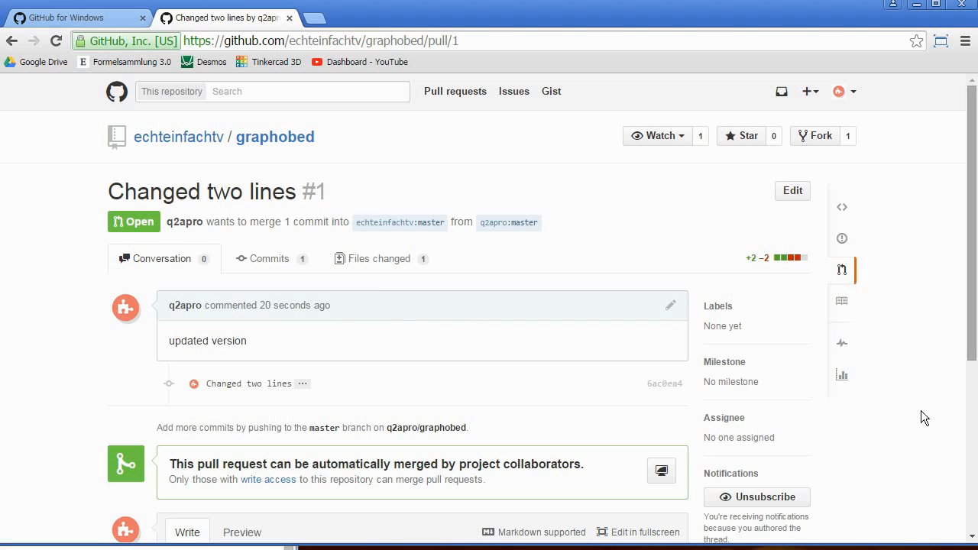